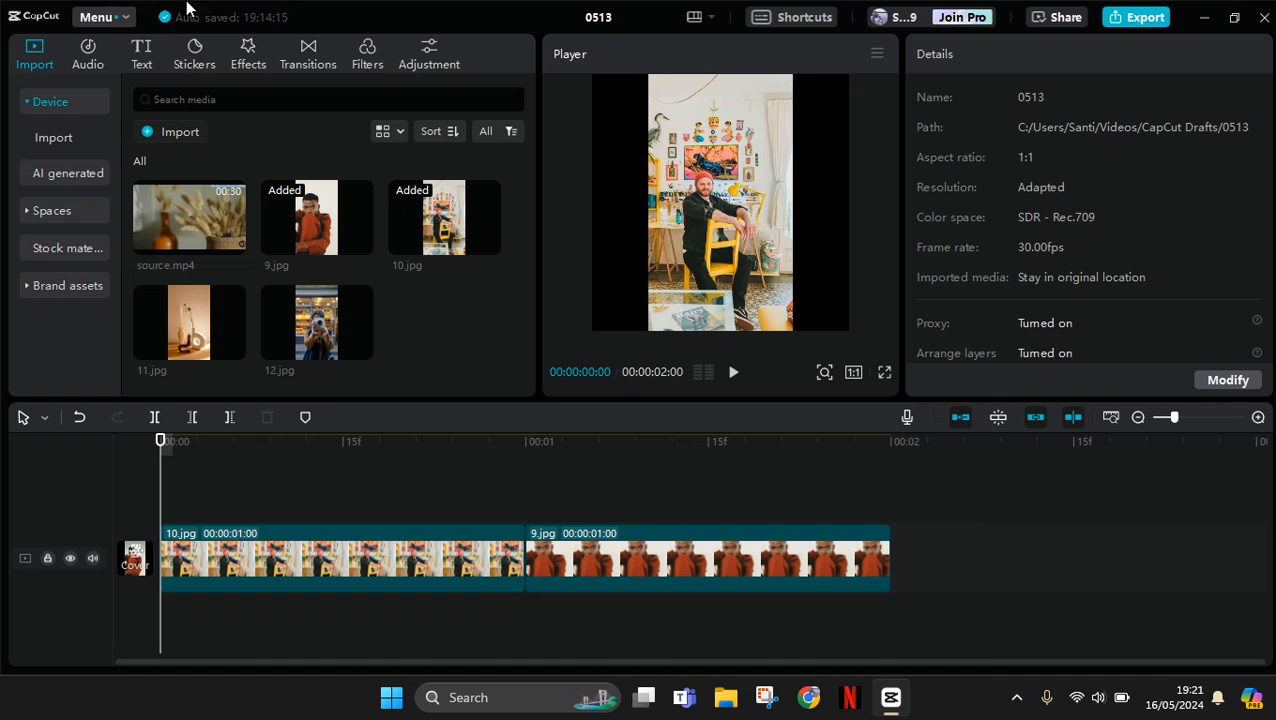
{"action": "mouse_move", "coordinate": [254, 40]}
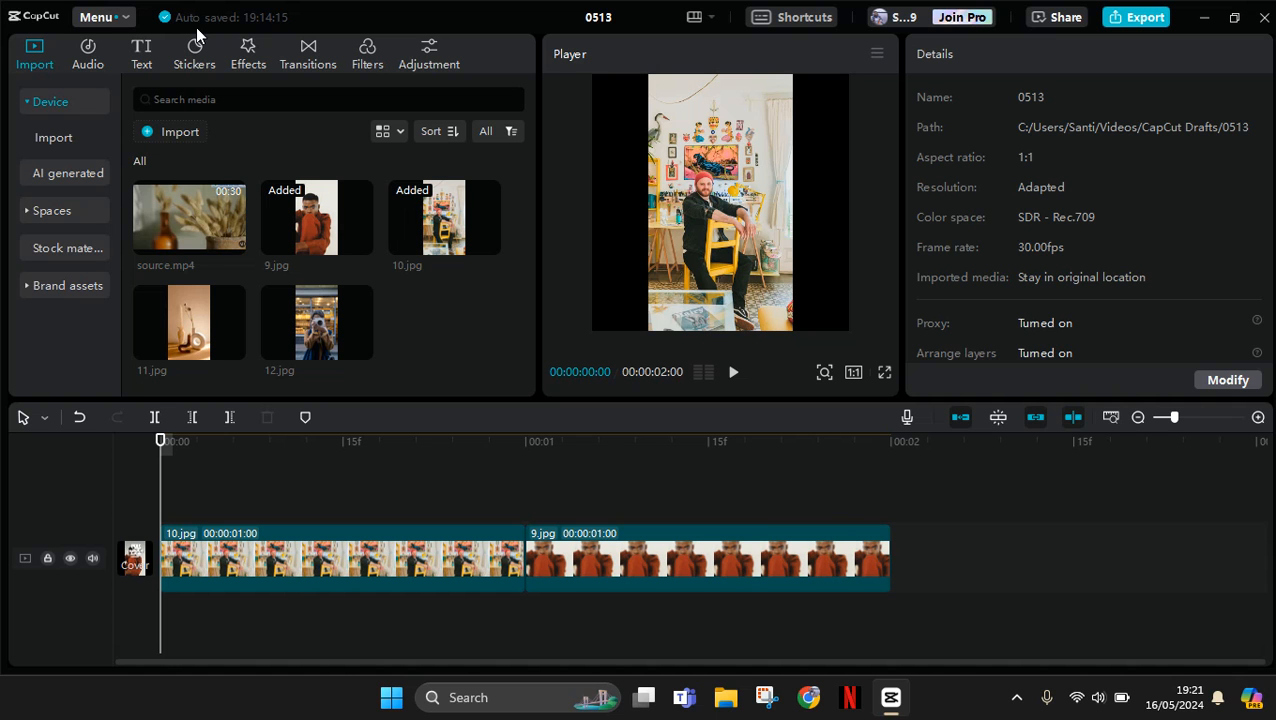
{"action": "mouse_move", "coordinate": [155, 44]}
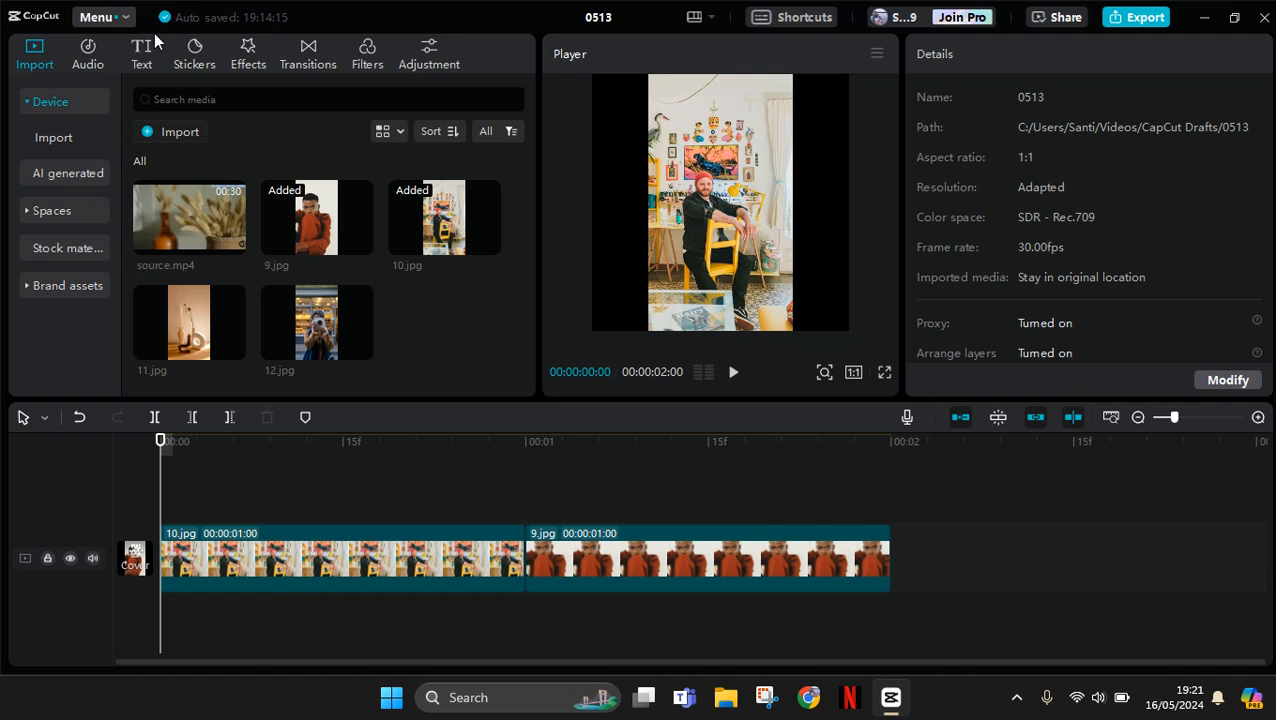
{"action": "mouse_move", "coordinate": [119, 18]}
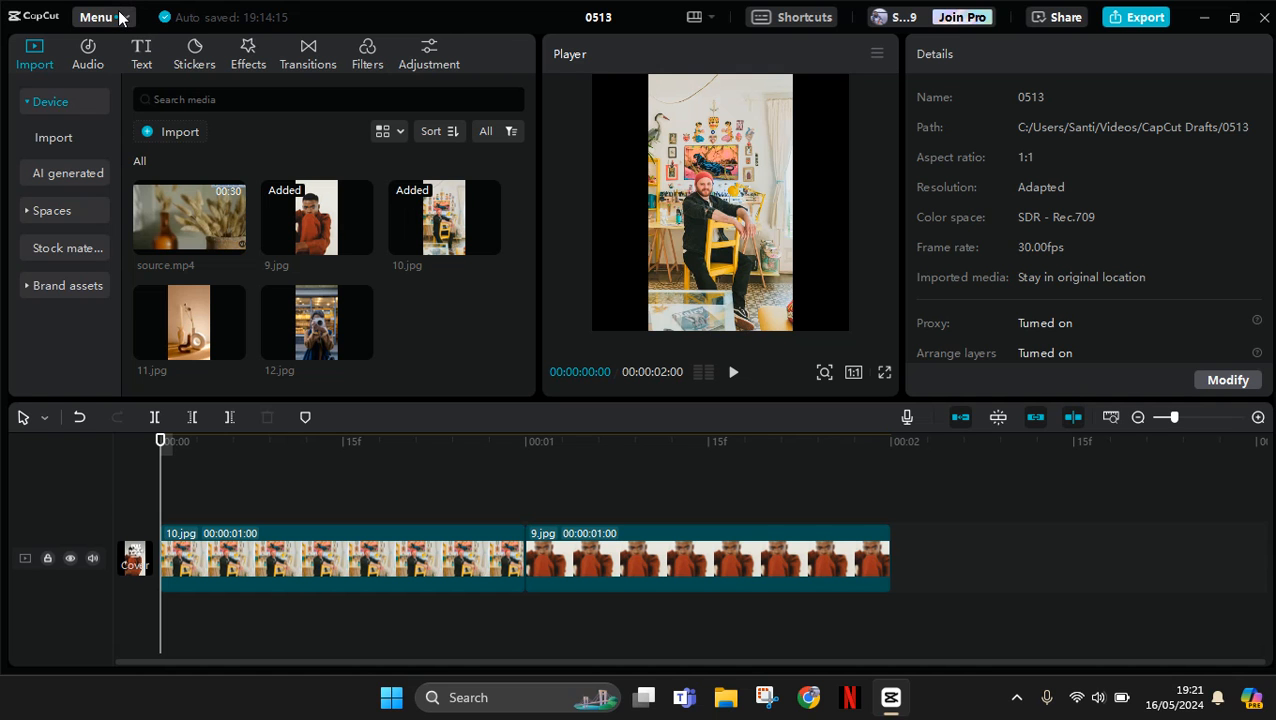
Open CapCut's Settings to the Draft tab showing the draft save location.
{"action": "left_click", "coordinate": [97, 17]}
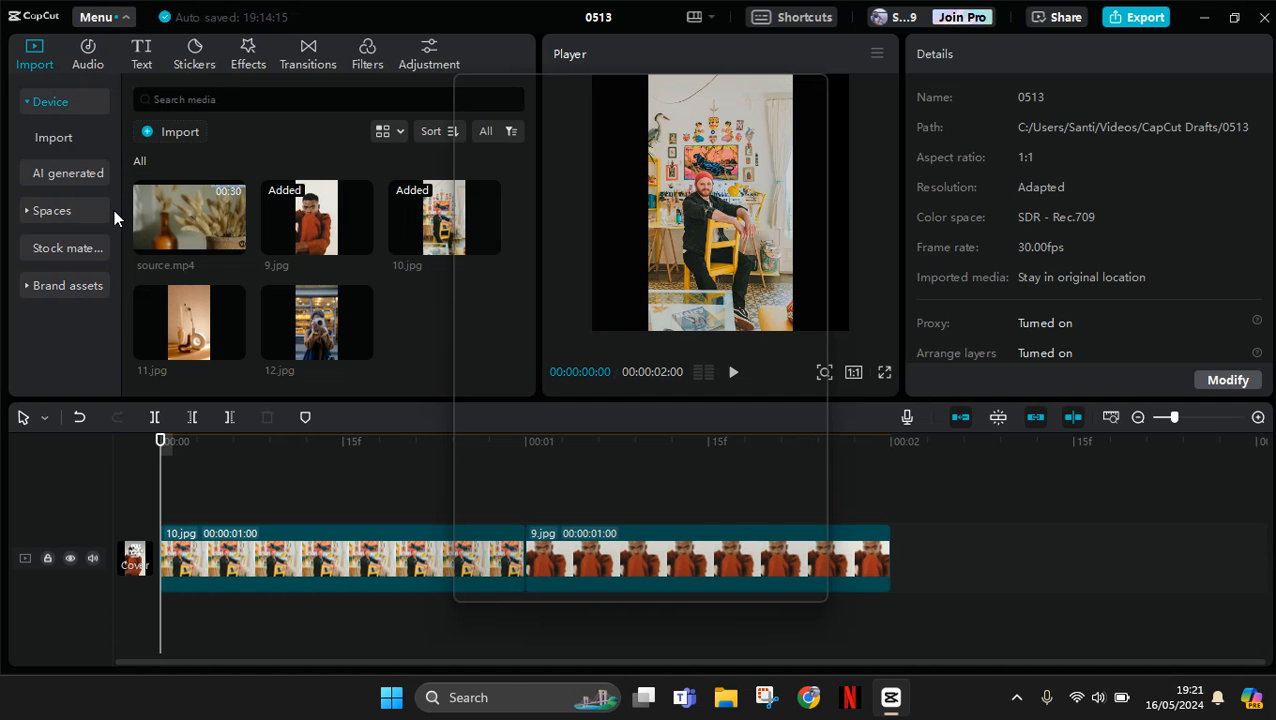
{"action": "left_click", "coordinate": [97, 17]}
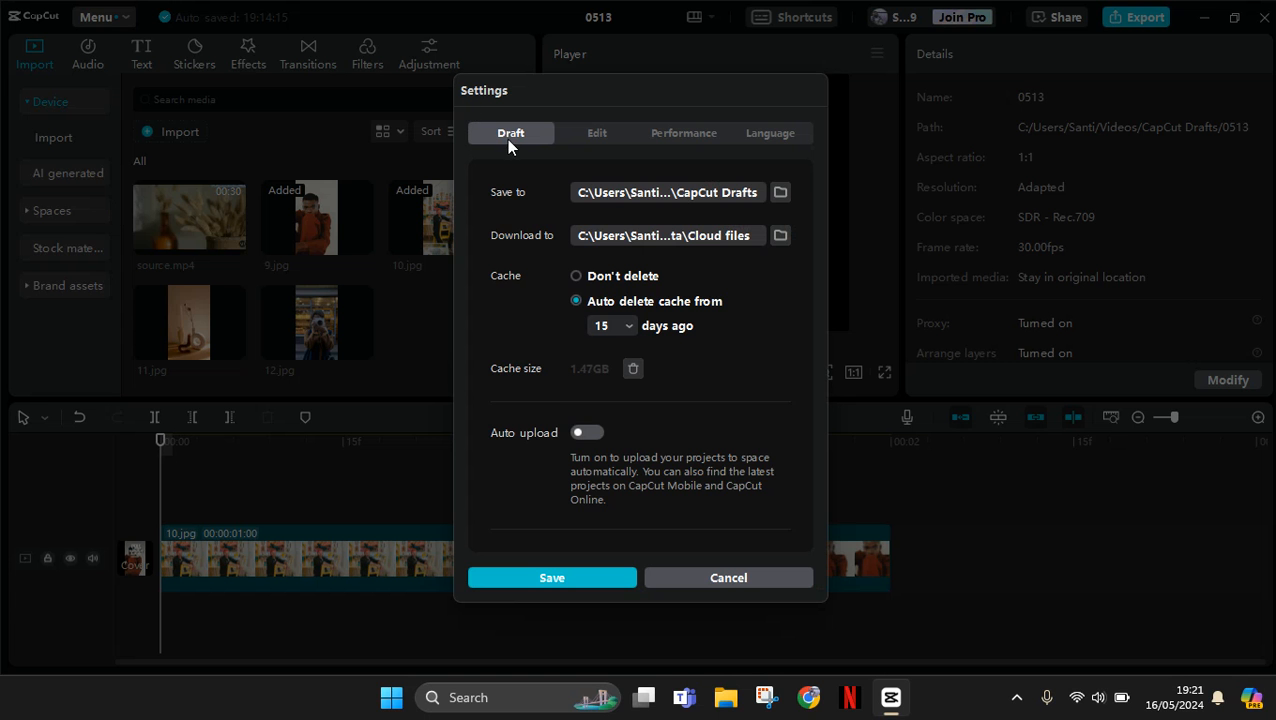
{"action": "mouse_move", "coordinate": [519, 206]}
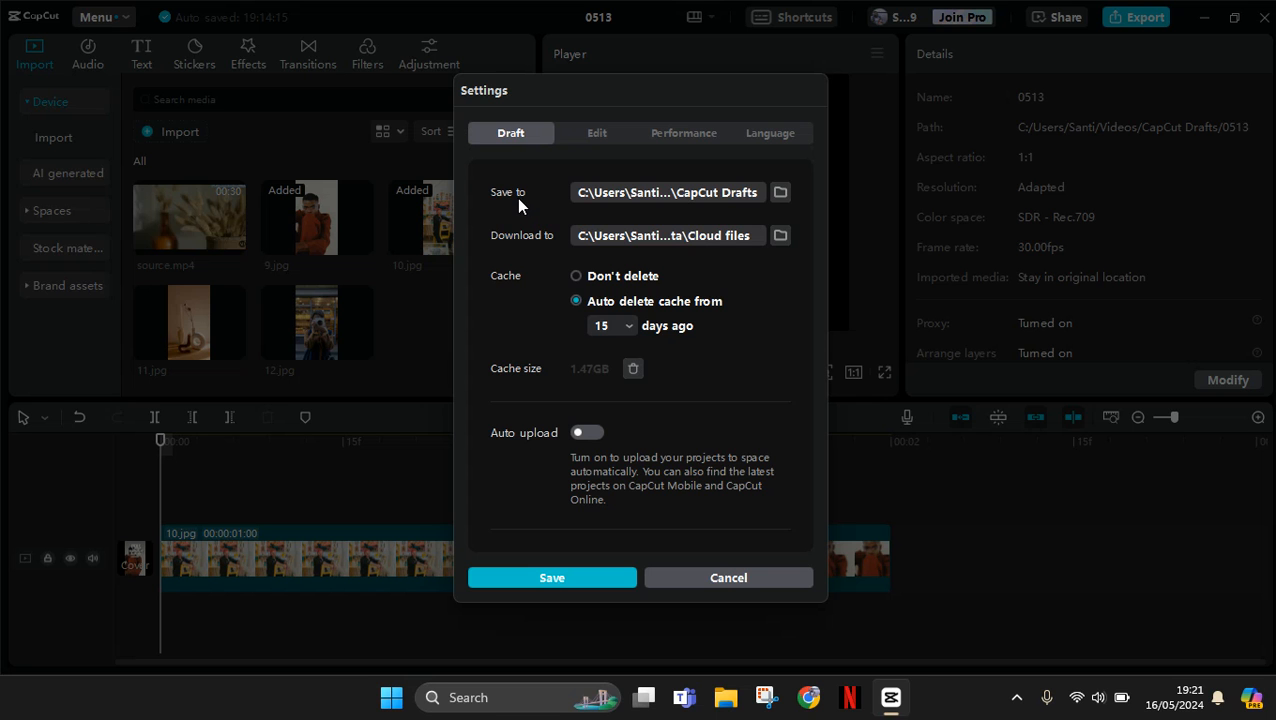
{"action": "mouse_move", "coordinate": [512, 165]}
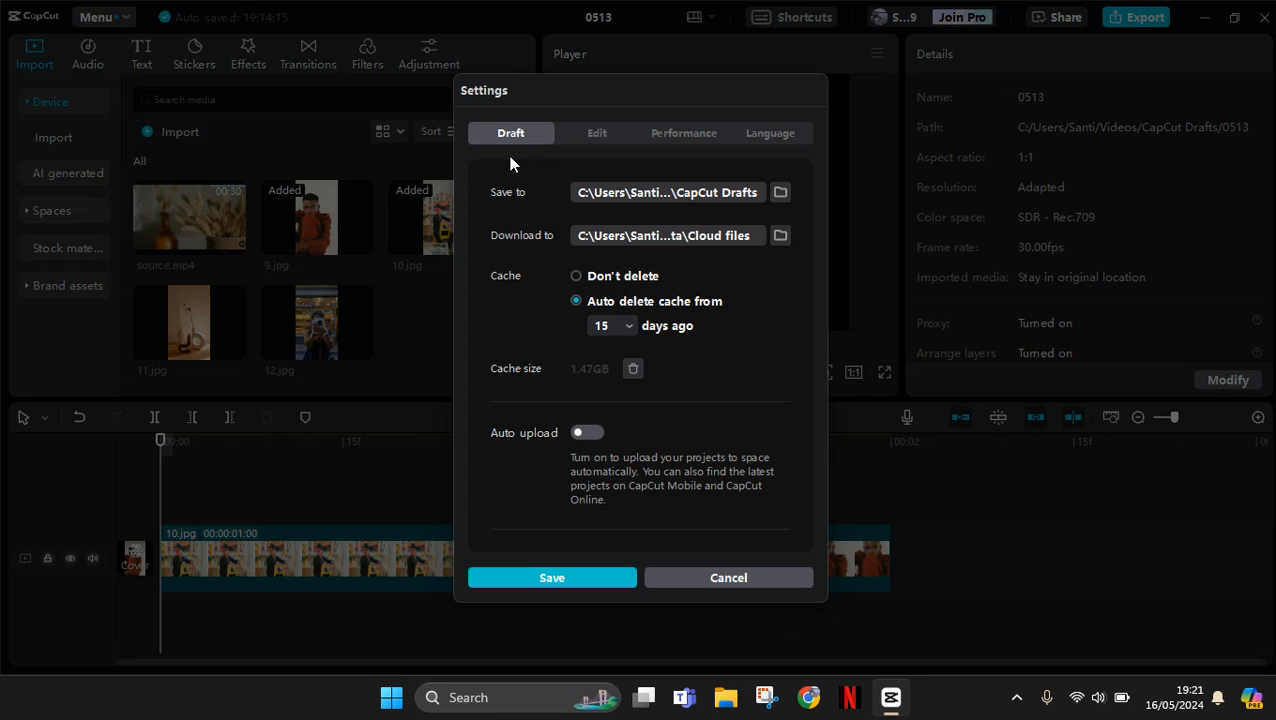
{"action": "mouse_move", "coordinate": [640, 192]}
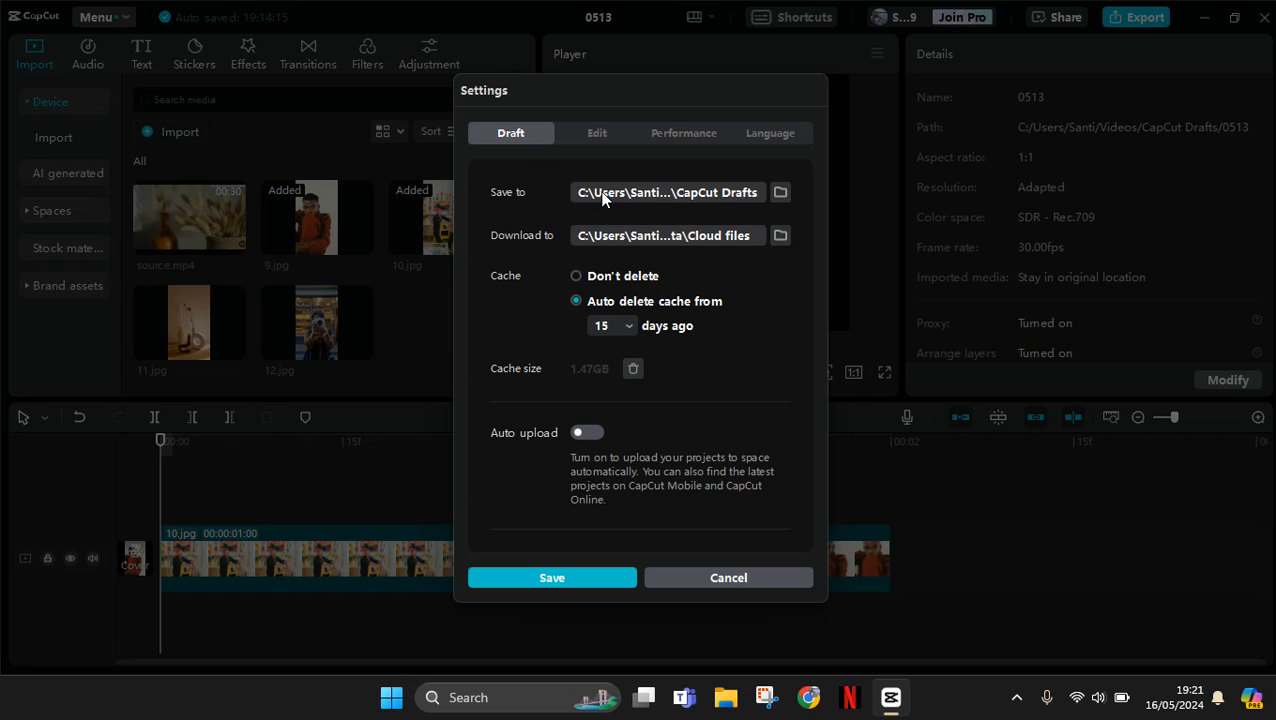
{"action": "mouse_move", "coordinate": [625, 200]}
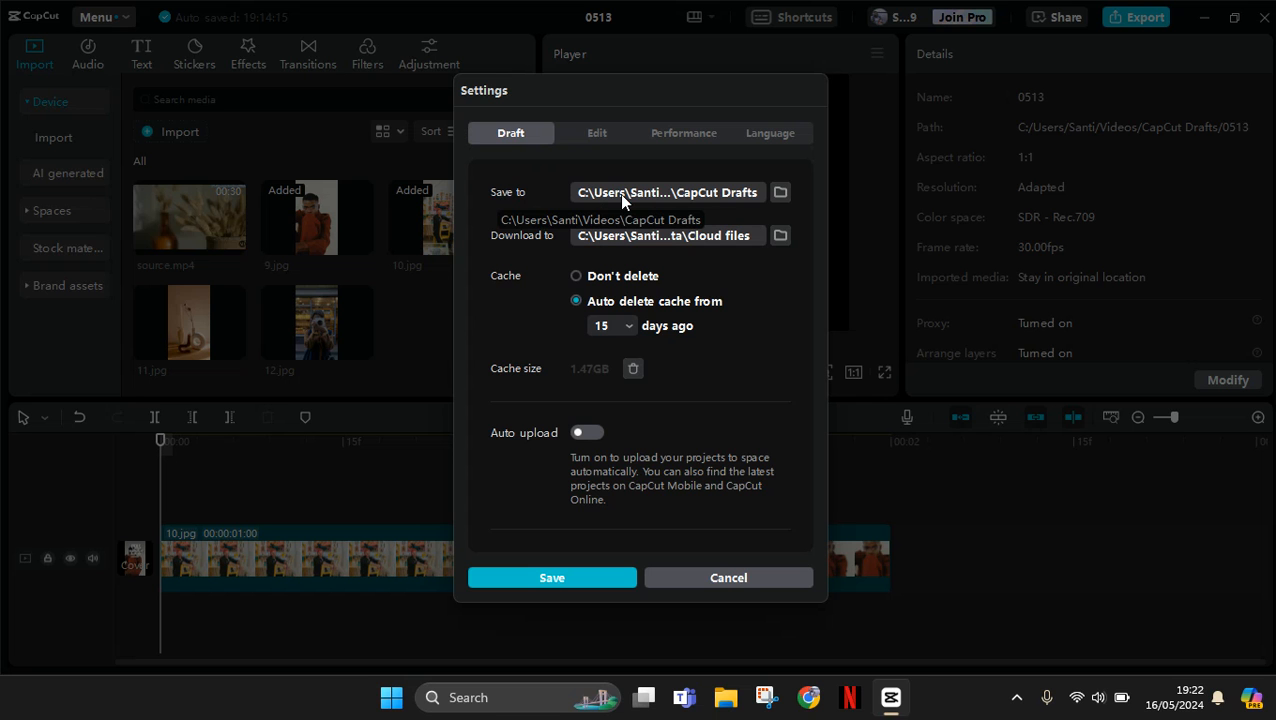
{"action": "mouse_move", "coordinate": [622, 255]}
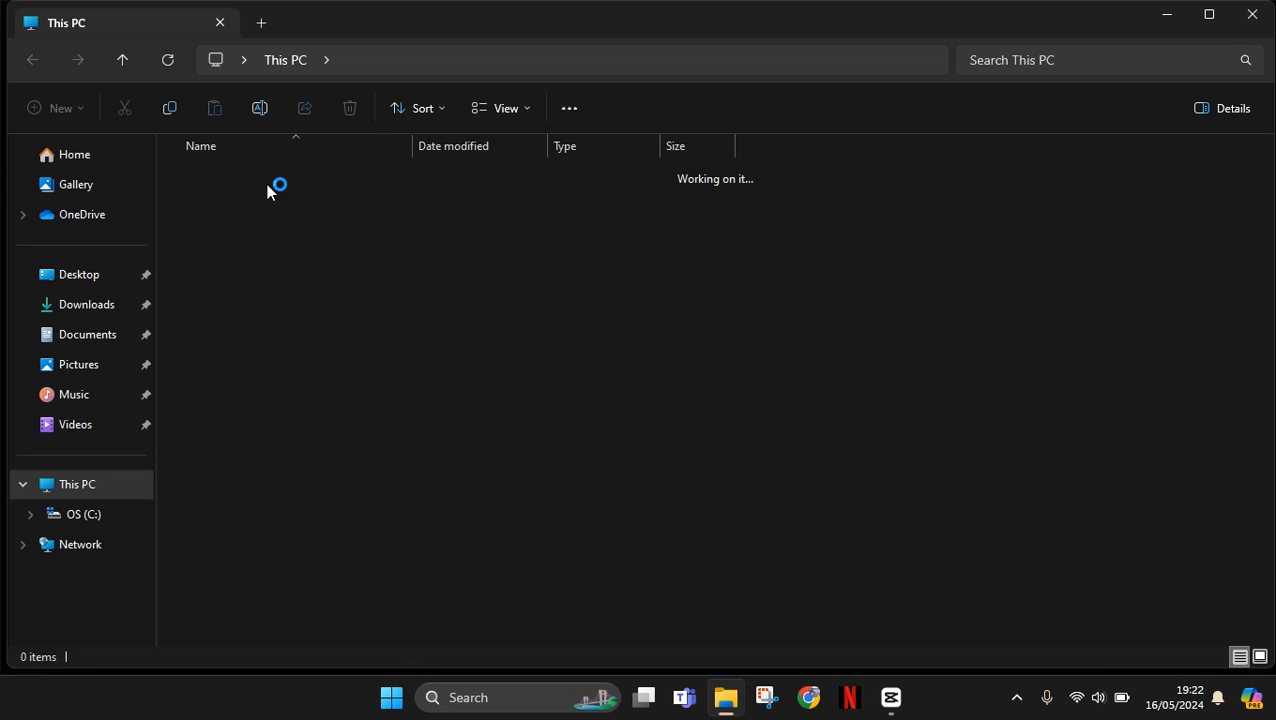
Browse File Explorer through OS (C:), Users and Videos to the CapCut Drafts folder.
{"action": "left_click", "coordinate": [84, 514]}
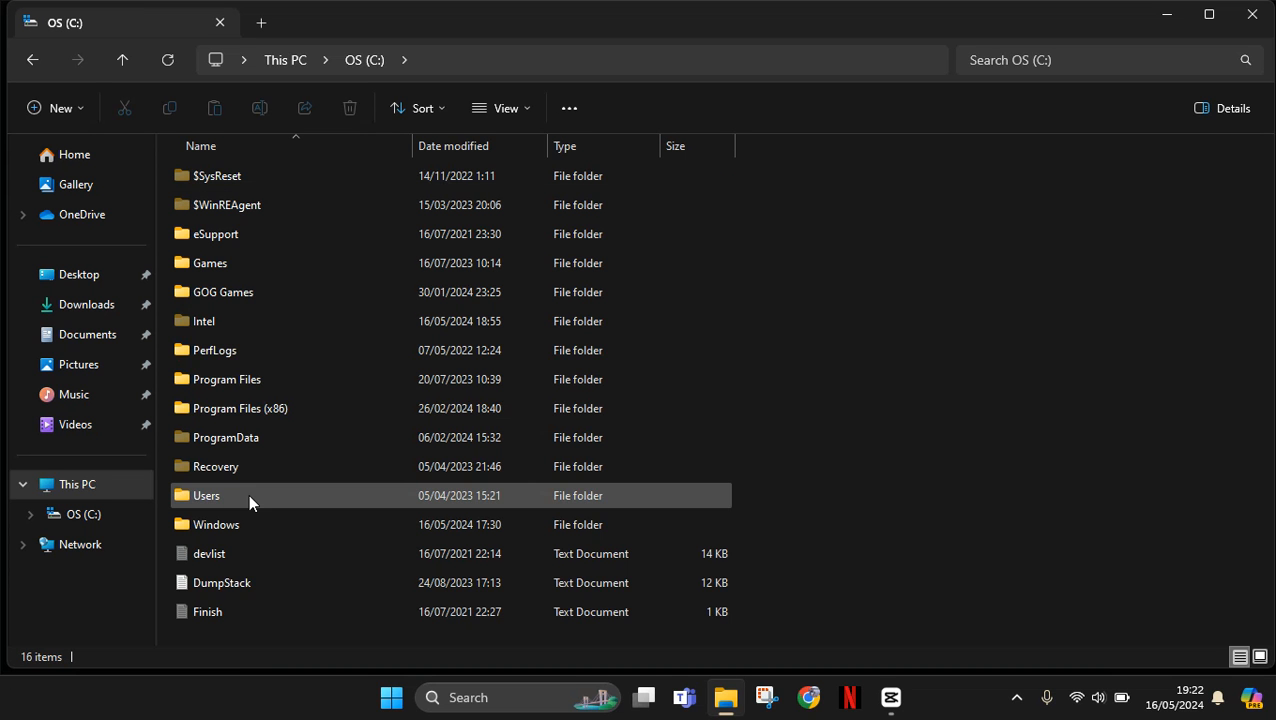
{"action": "double_click", "coordinate": [206, 495]}
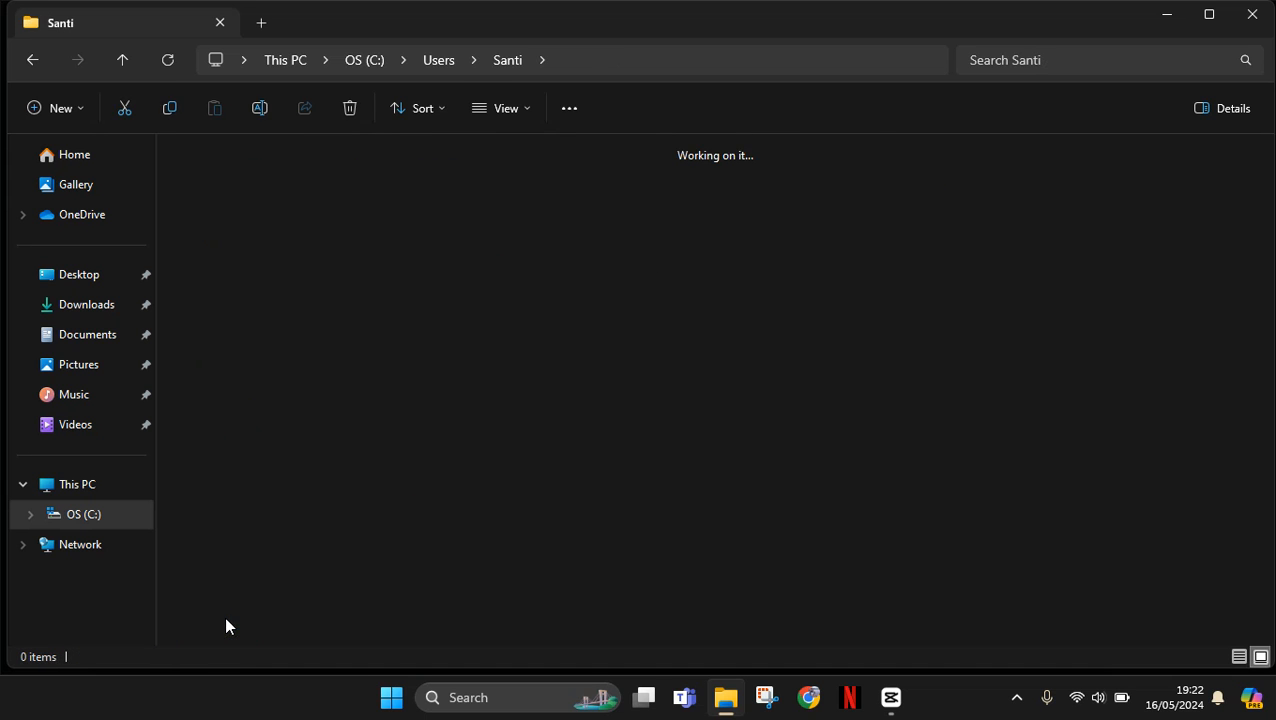
{"action": "left_click", "coordinate": [75, 424]}
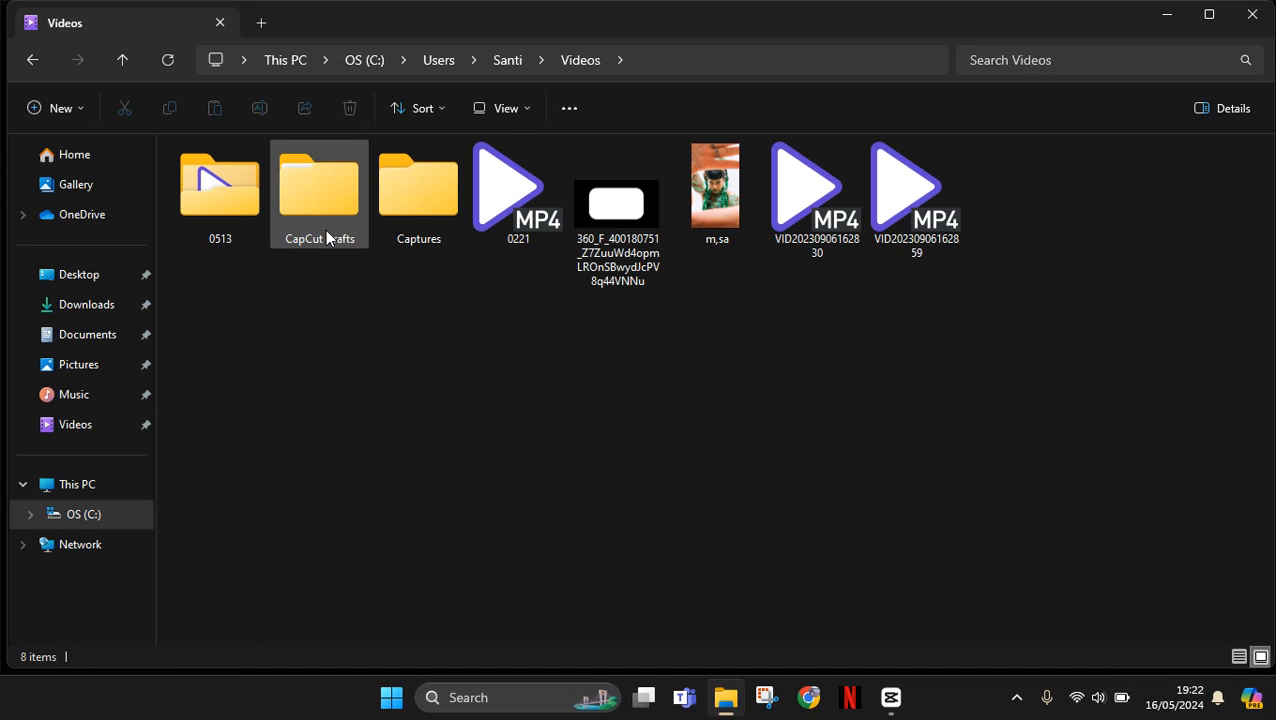
{"action": "double_click", "coordinate": [319, 185]}
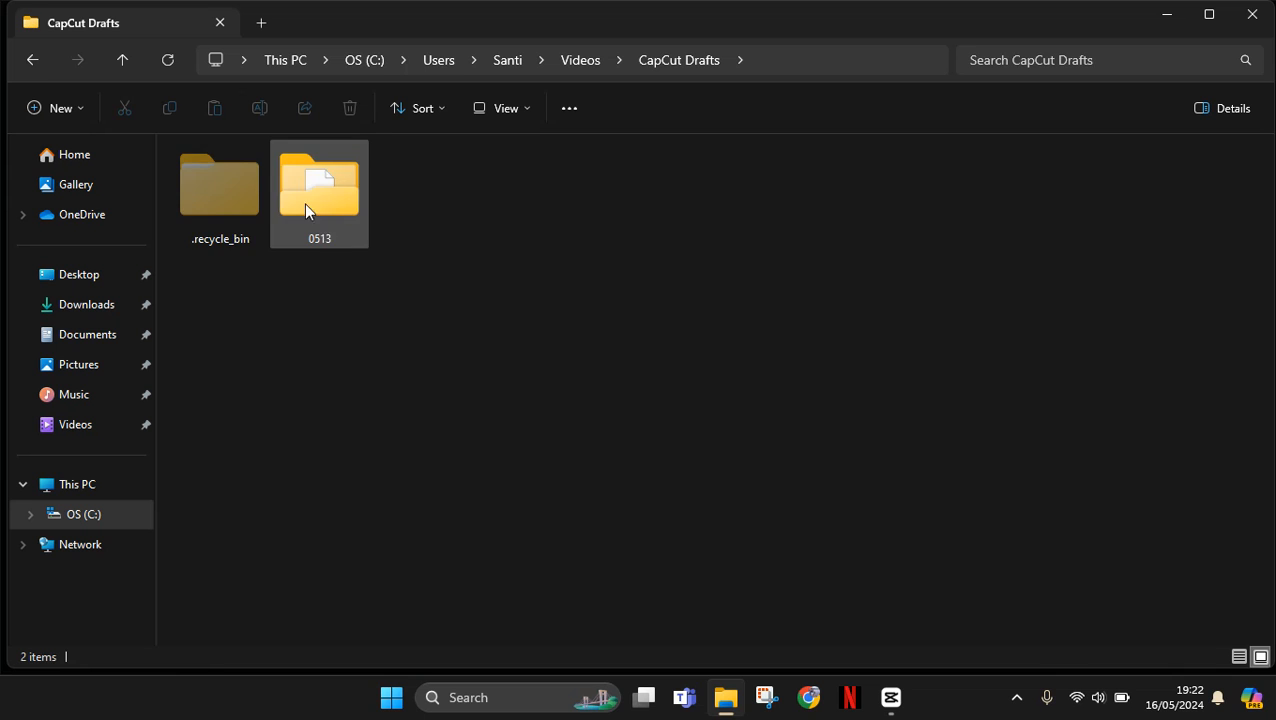
{"action": "mouse_move", "coordinate": [322, 218]}
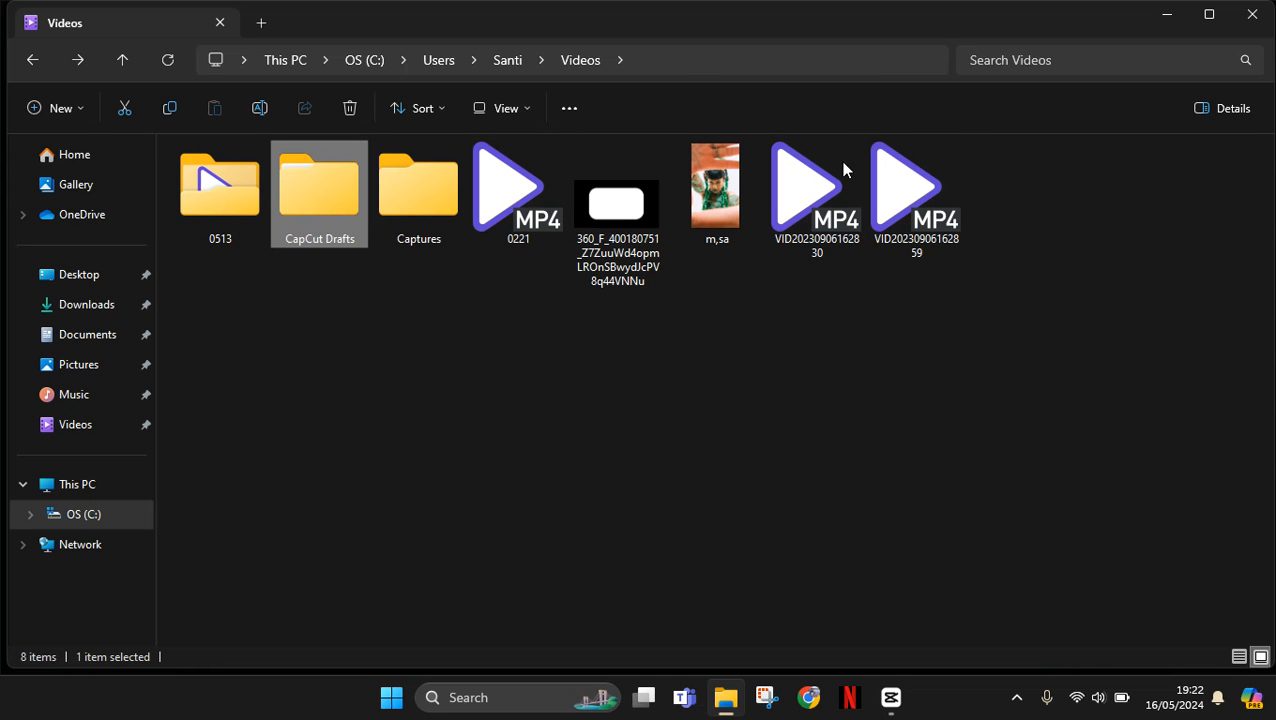
{"action": "mouse_move", "coordinate": [890, 697]}
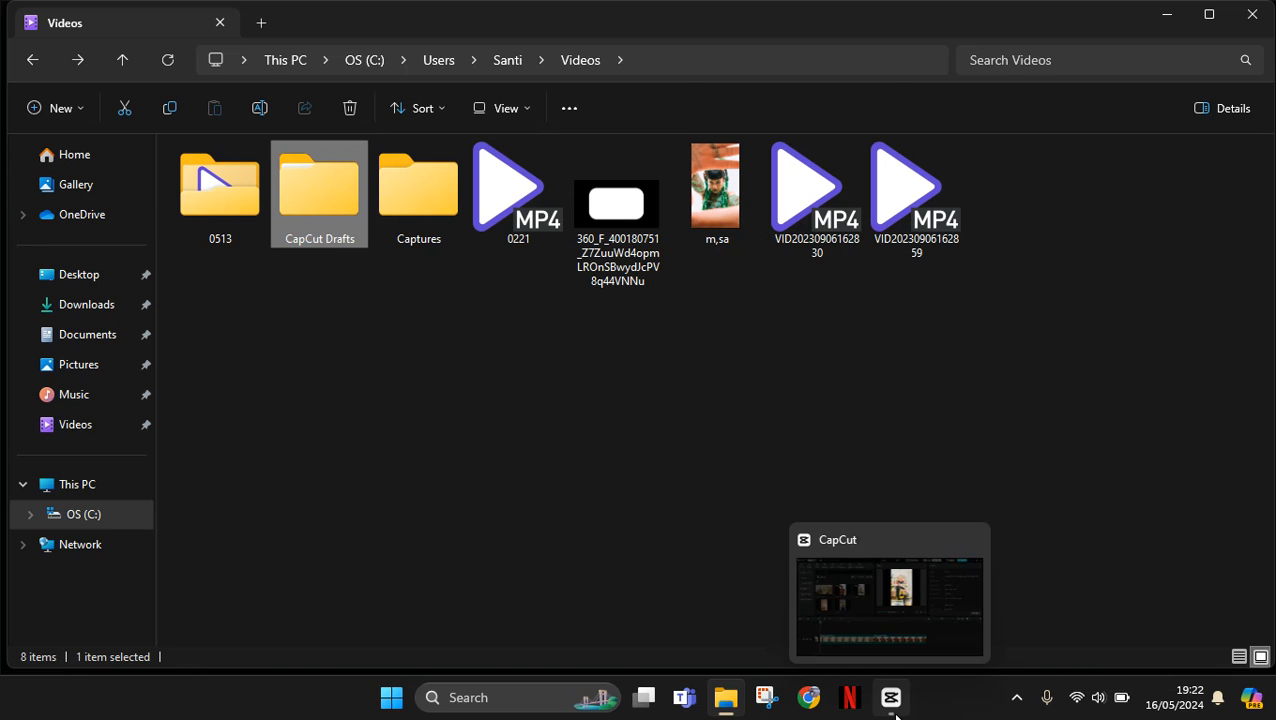
Return to CapCut and cancel the Settings window without changes.
{"action": "left_click", "coordinate": [888, 590]}
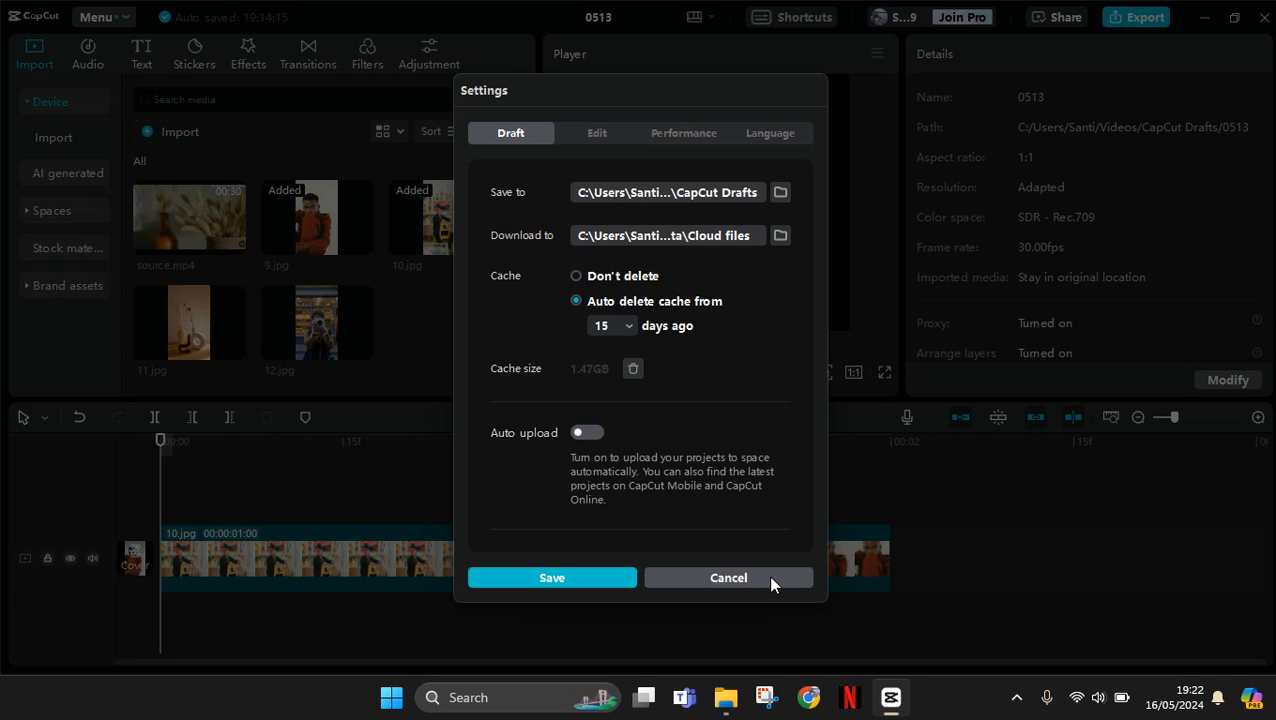
{"action": "left_click", "coordinate": [728, 577]}
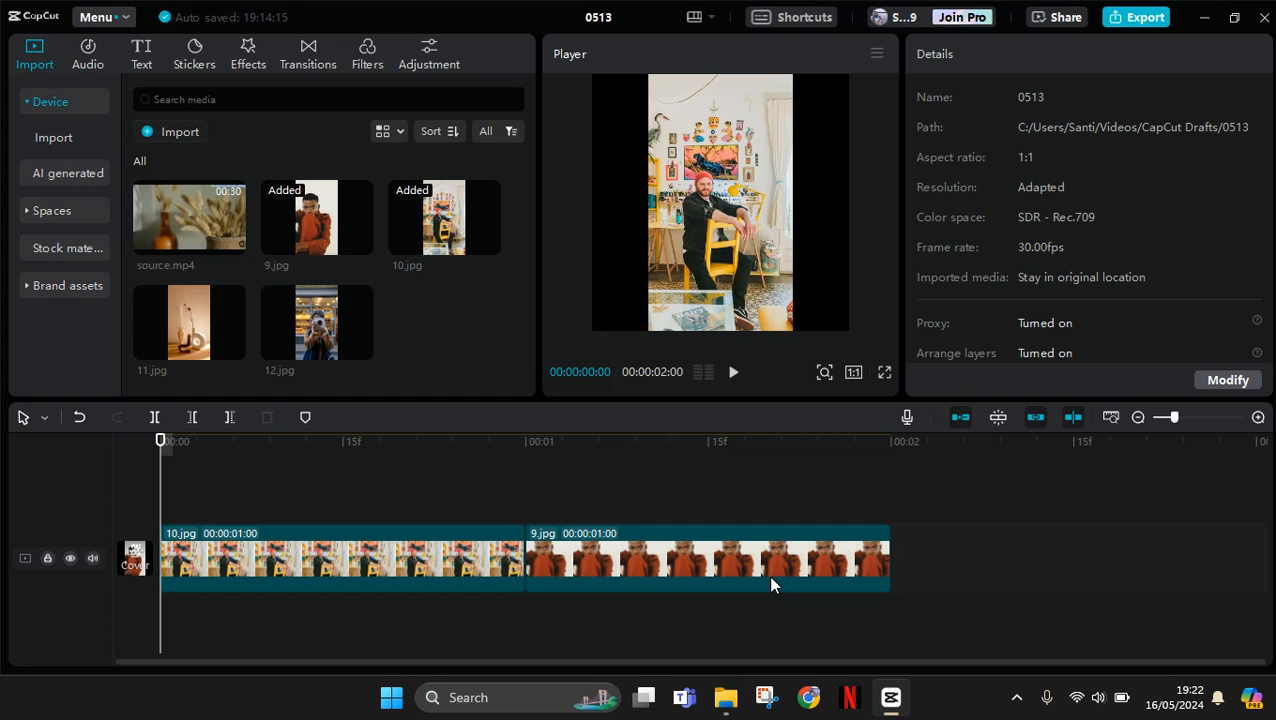